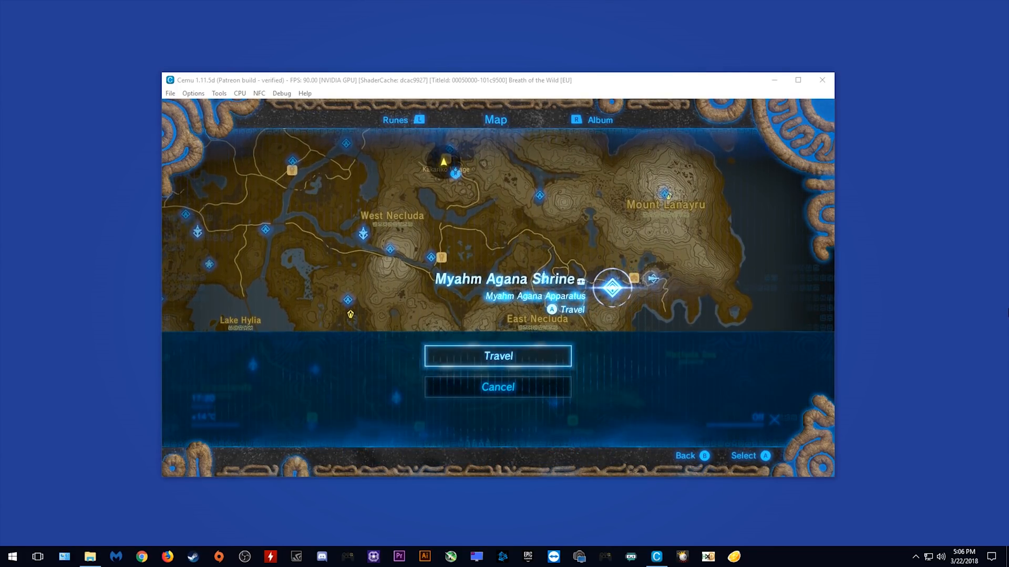
Move the map marker onto Katah Chuki Shrine to bring up the Travel prompt.
left_click(497, 357)
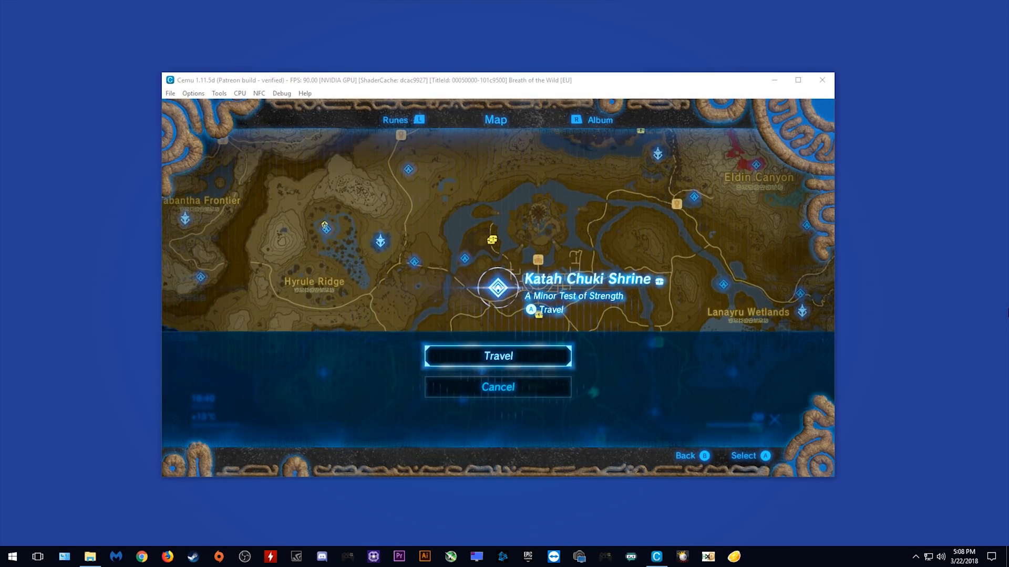
left_click(497, 356)
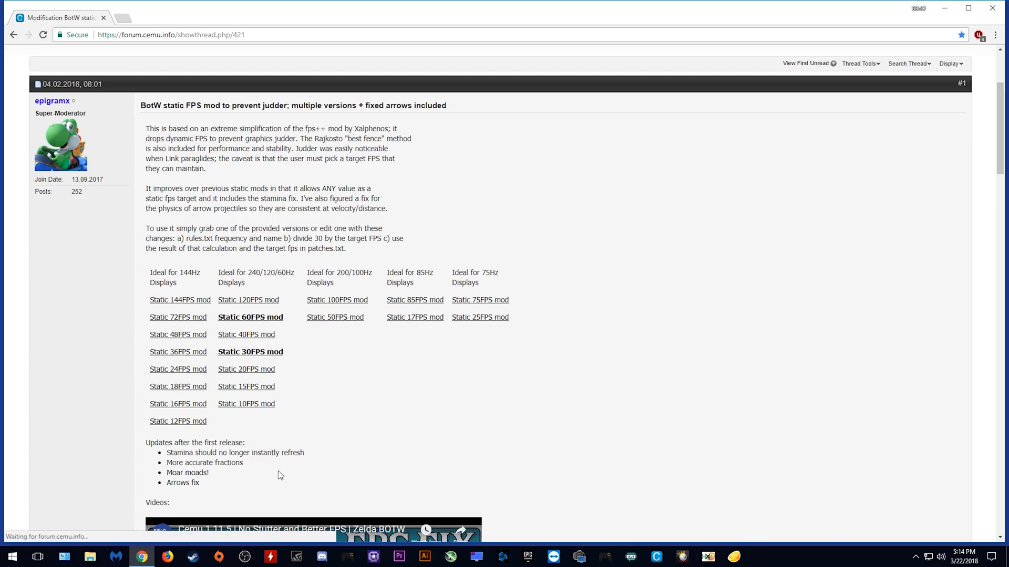
mouse_move(432, 432)
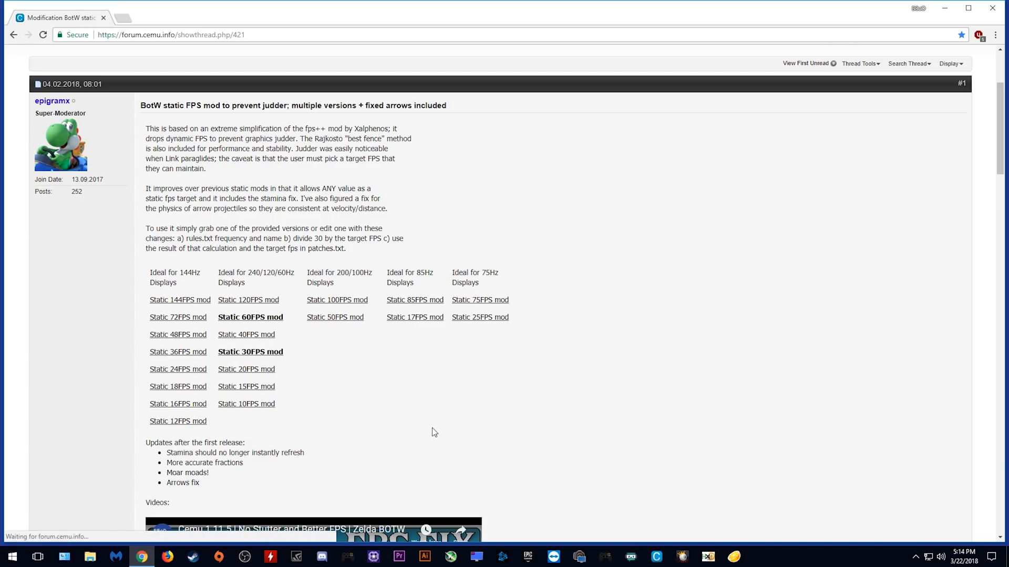
mouse_move(443, 461)
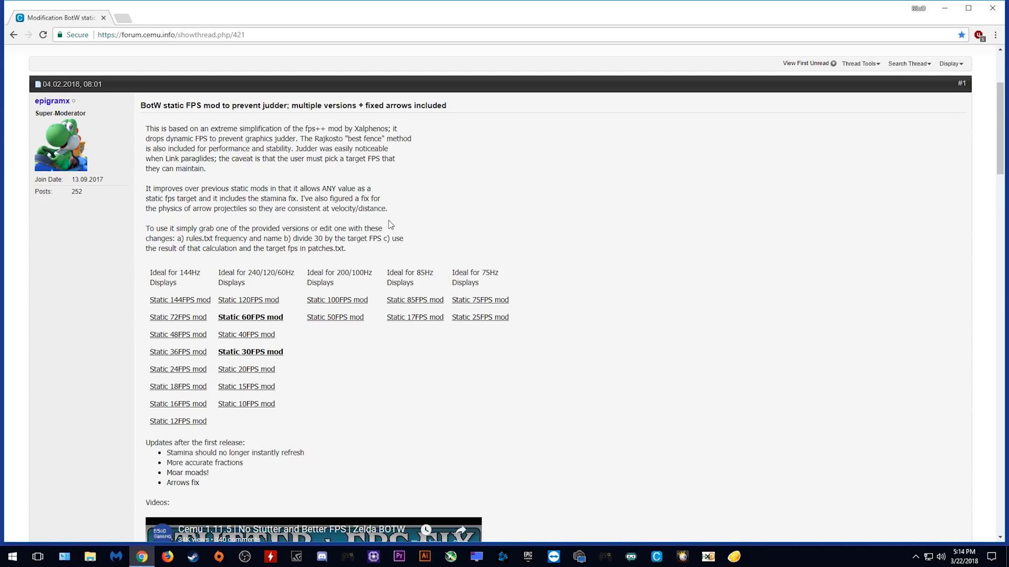
mouse_move(29, 403)
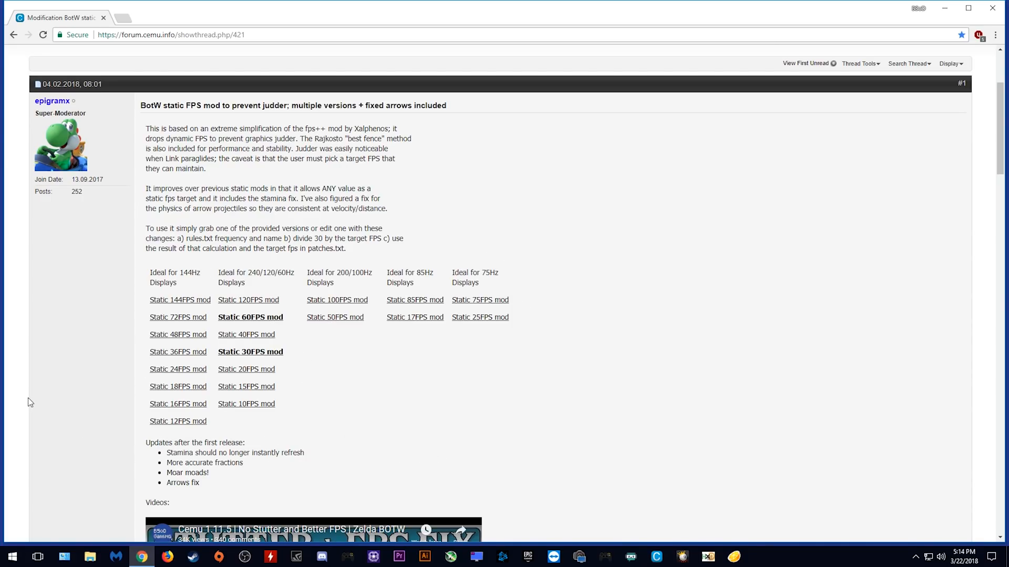
mouse_move(259, 334)
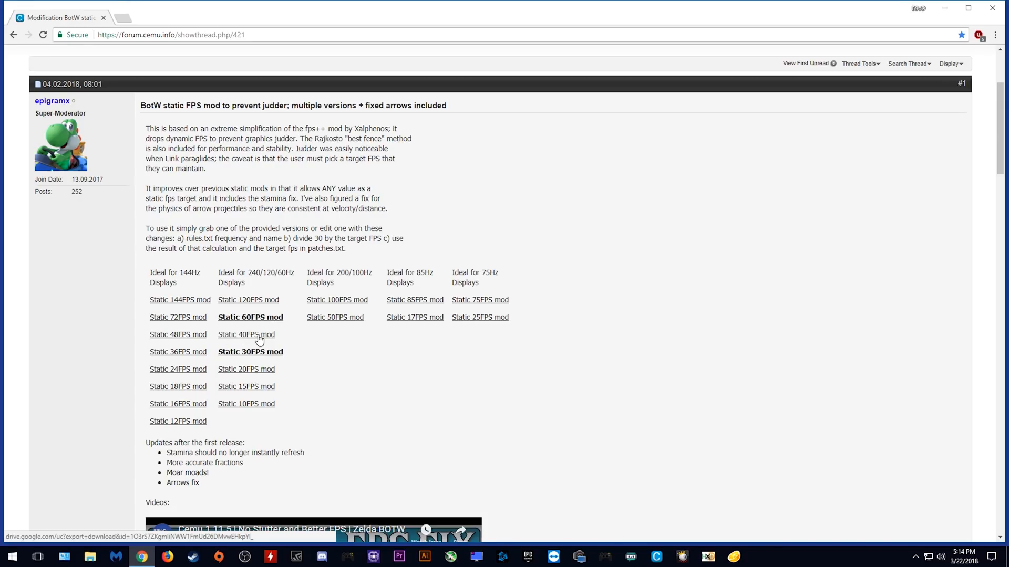
mouse_move(240, 339)
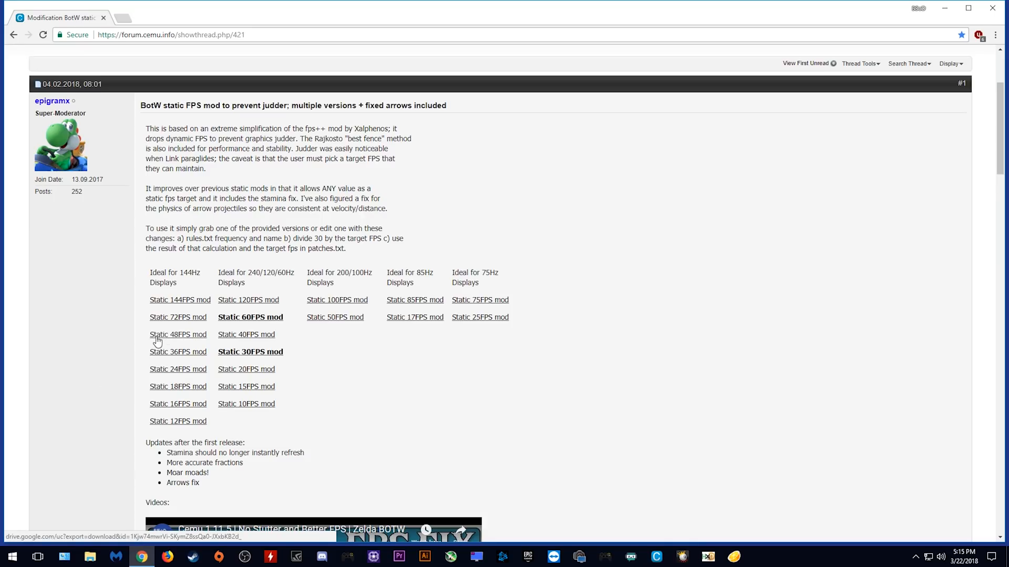
mouse_move(200, 340)
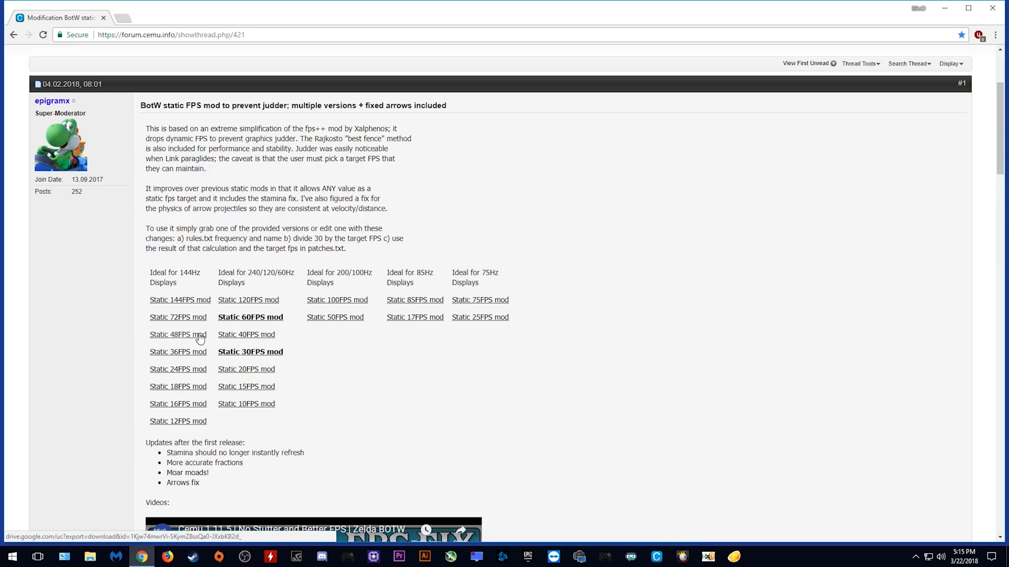
mouse_move(199, 337)
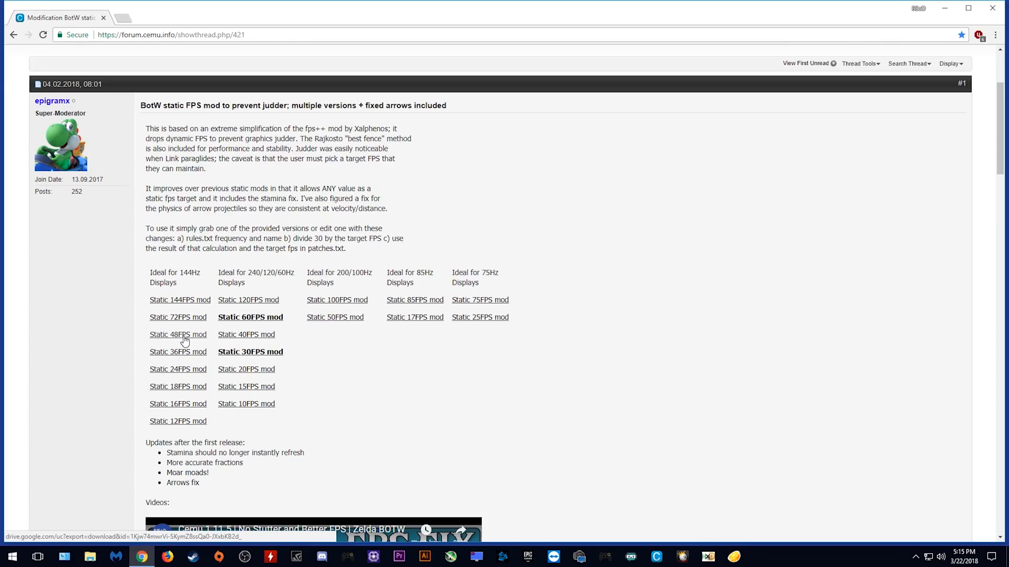
Download the Static 48FPS mod zip to the desktop and extract it into its own folder with 7-Zip.
left_click(177, 334)
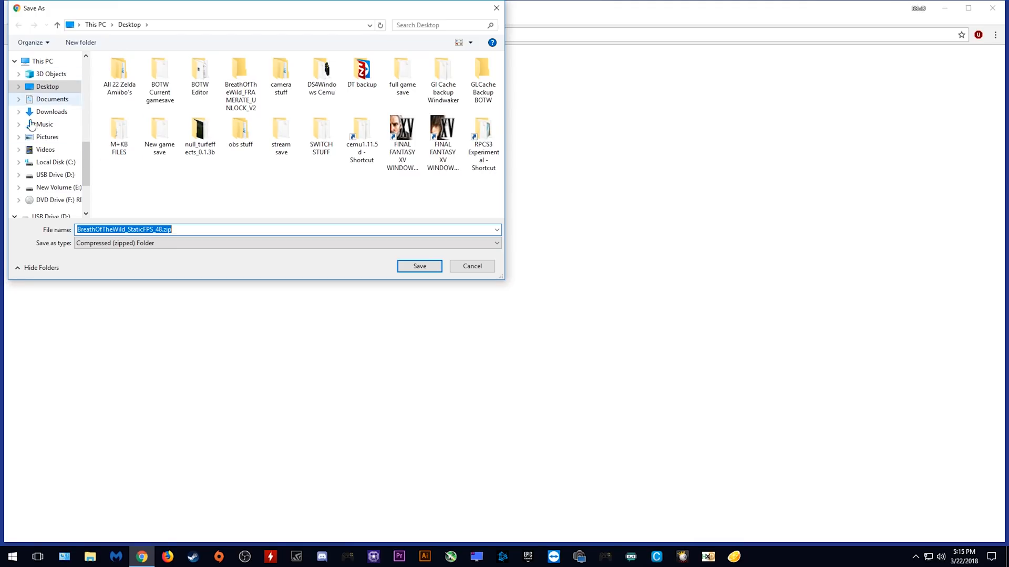
left_click(420, 266)
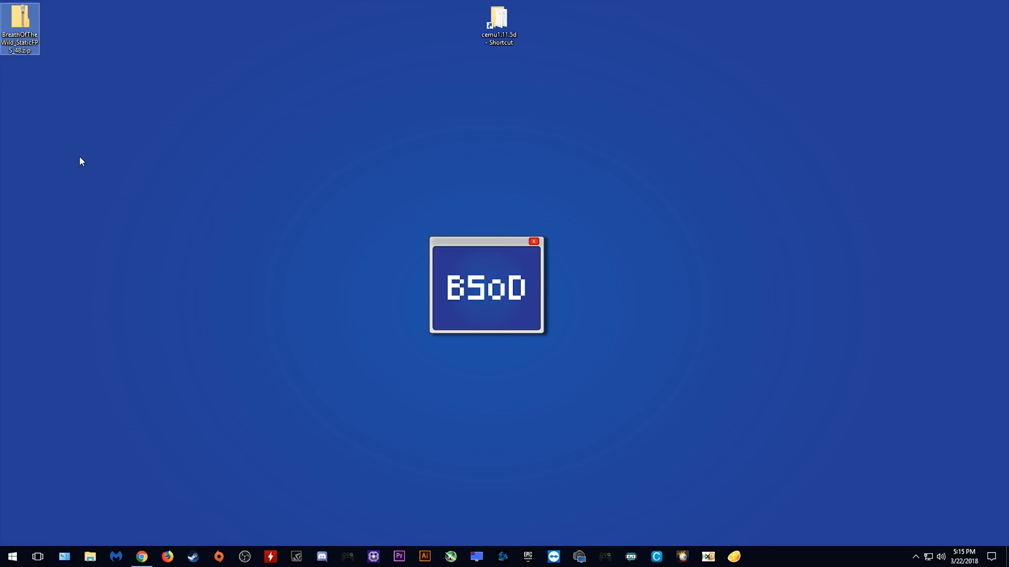
right_click(19, 29)
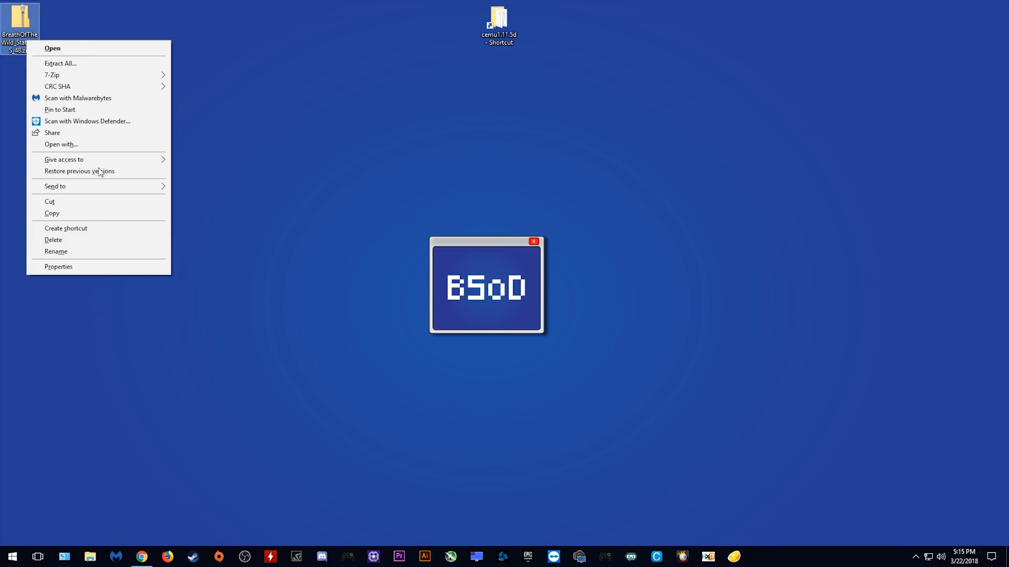
mouse_move(52, 74)
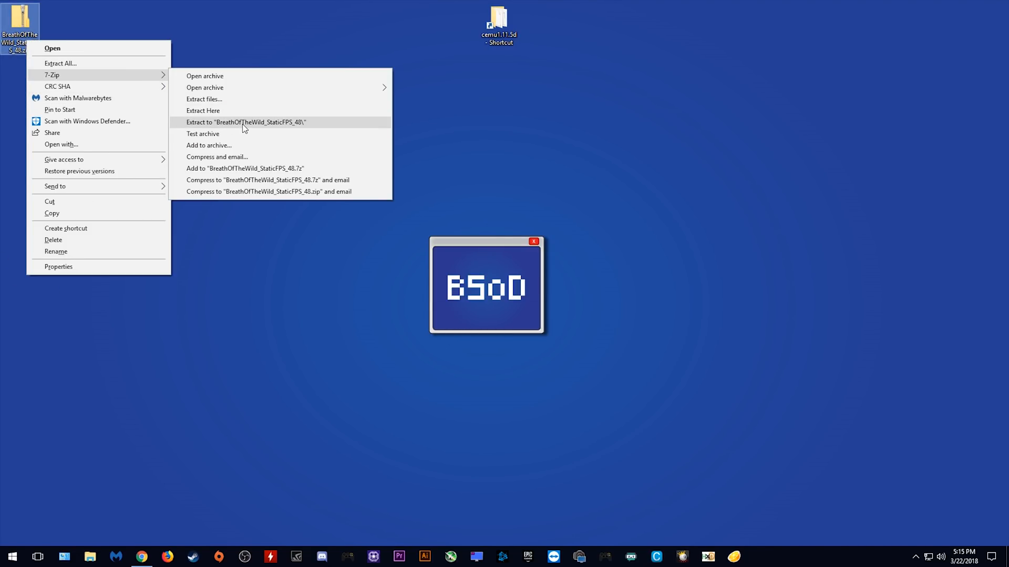
left_click(245, 122)
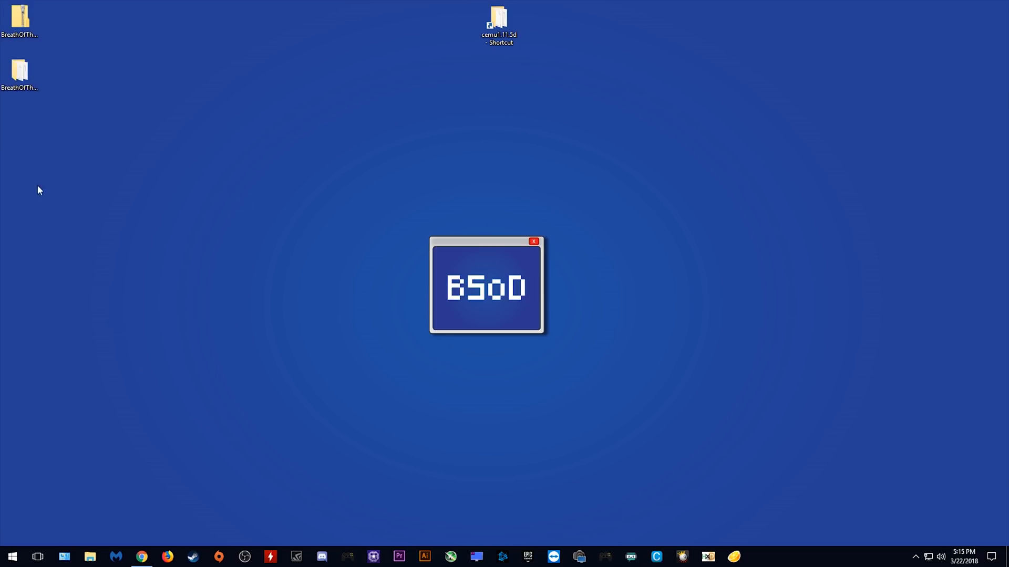
Move the extracted BreathOfTheWild_StaticFPS_48 folder into cemu1.11.5d's graphicPacks folder.
left_click(20, 72)
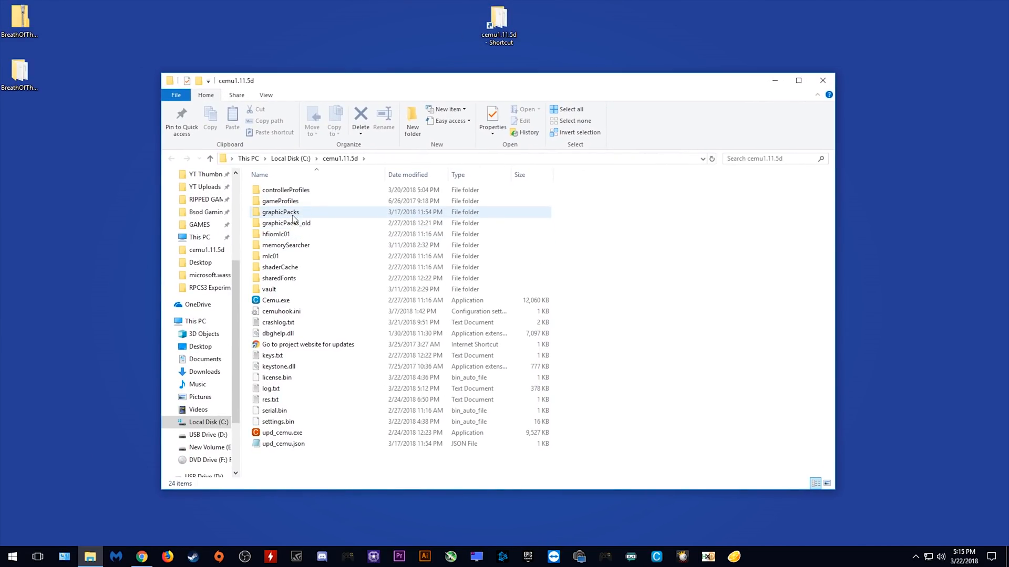
double_click(279, 211)
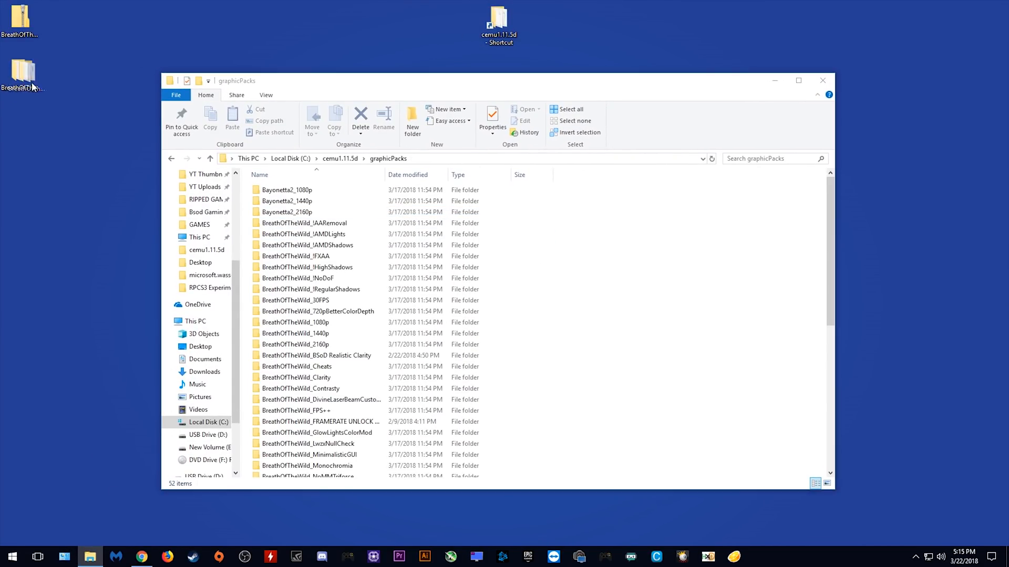
left_click(303, 471)
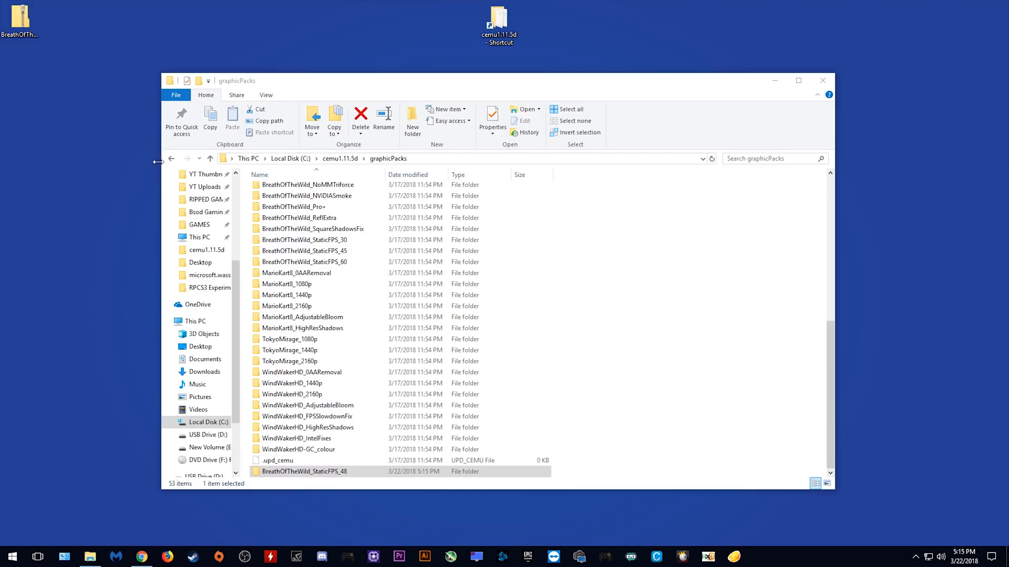
left_click(208, 159)
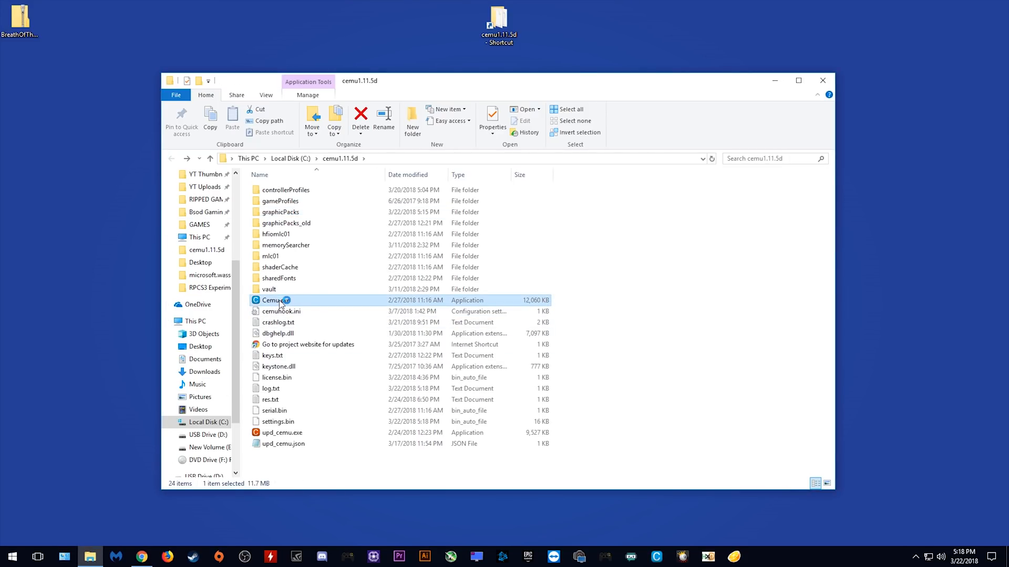
Launch Cemu and tick 'static 48FPS mod' in Graphic packs, leaving FPS++ unticked.
double_click(275, 299)
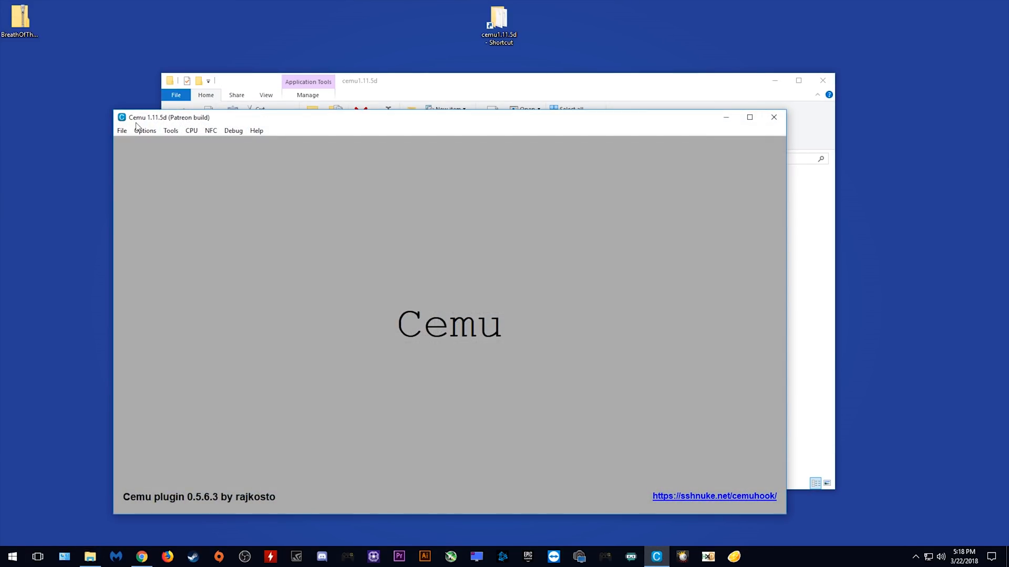
left_click(145, 131)
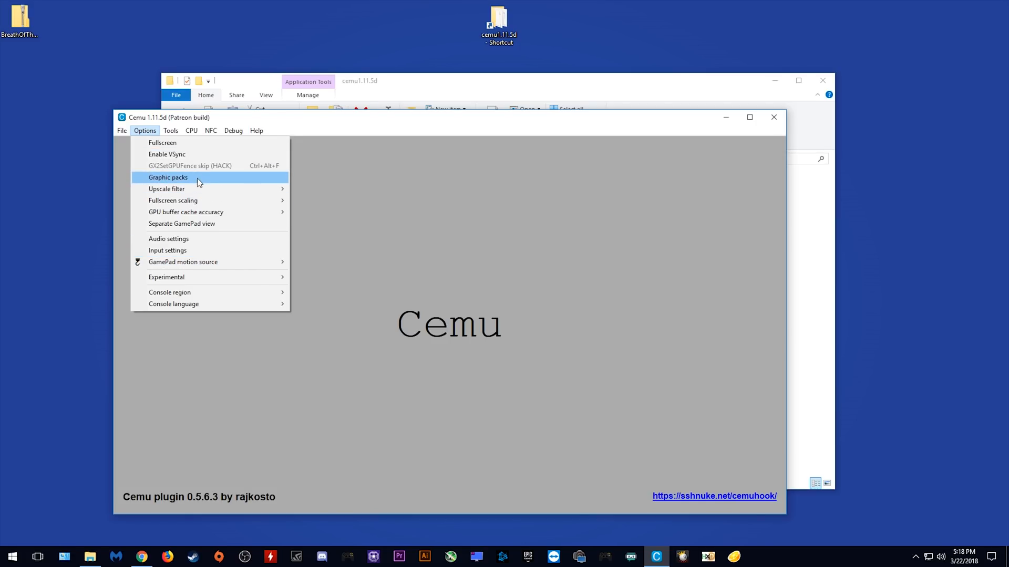
left_click(168, 177)
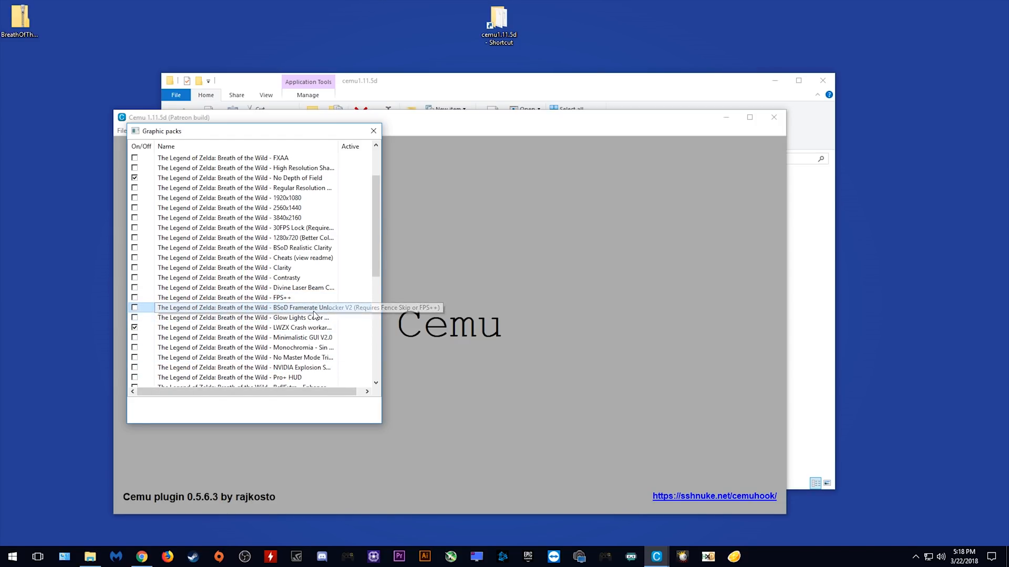
scroll("down", 3)
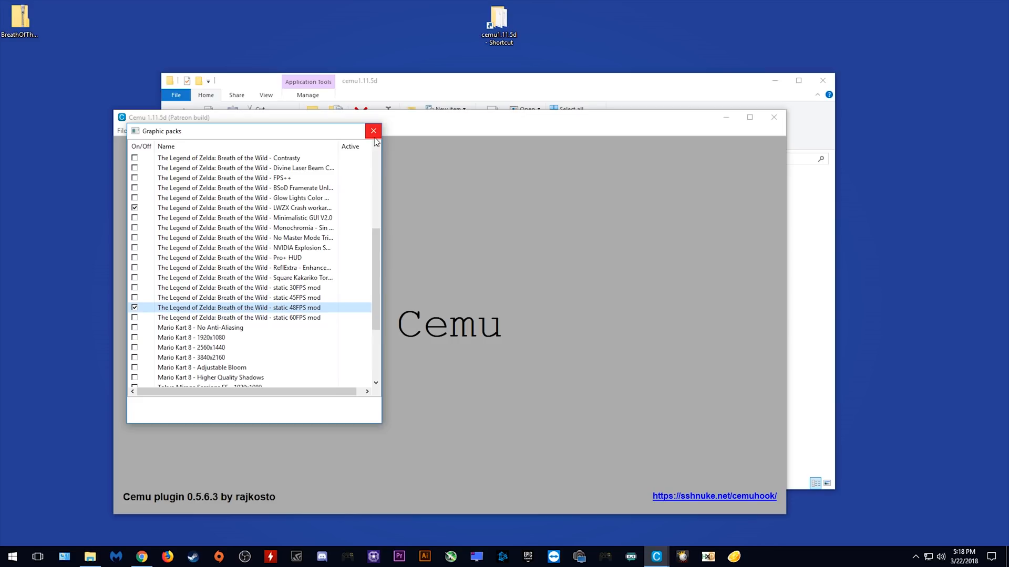
left_click(373, 131)
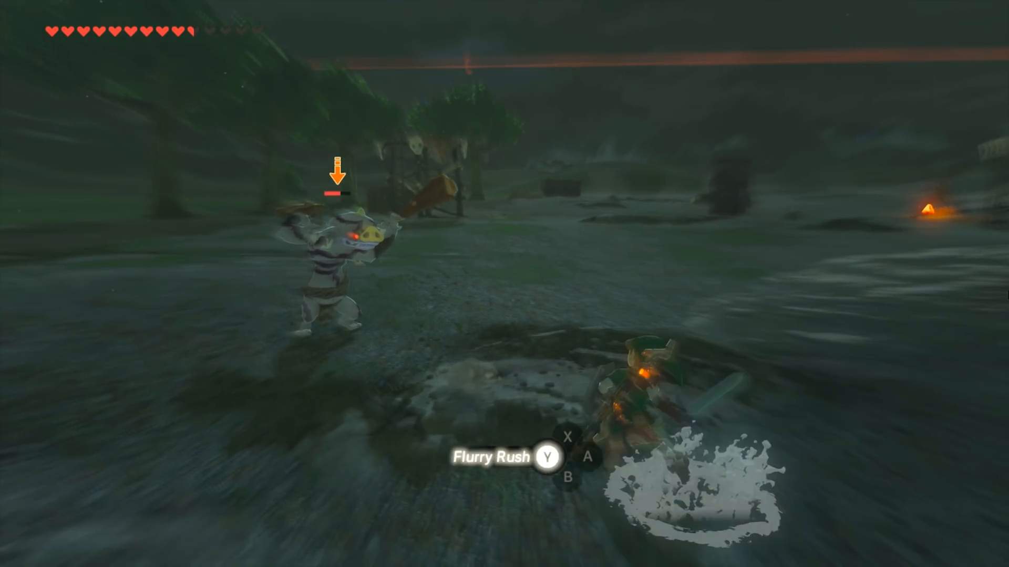
Dodge the Bokoblin's club swing and strike it during the Flurry Rush.
key("y")
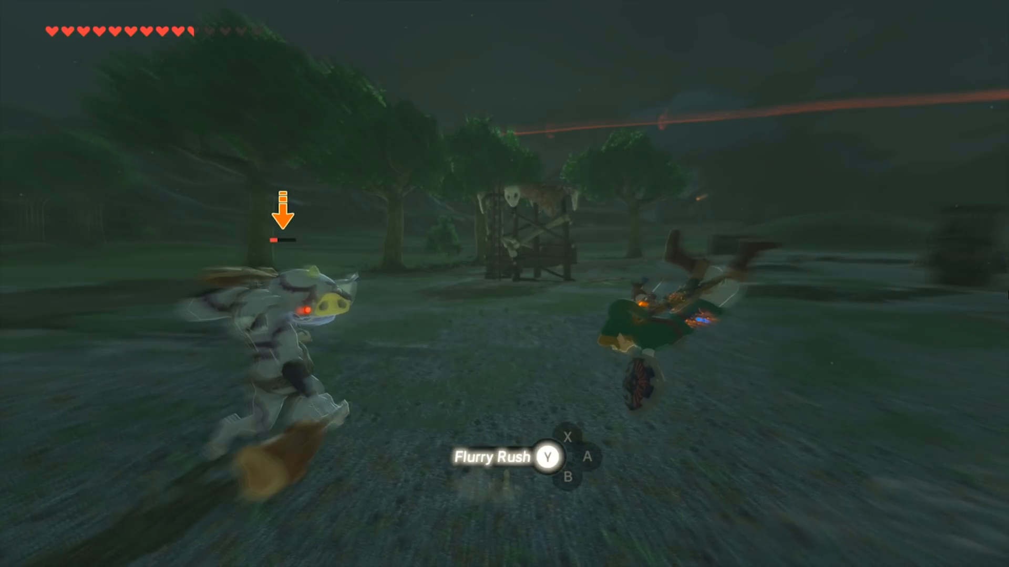
key("Y")
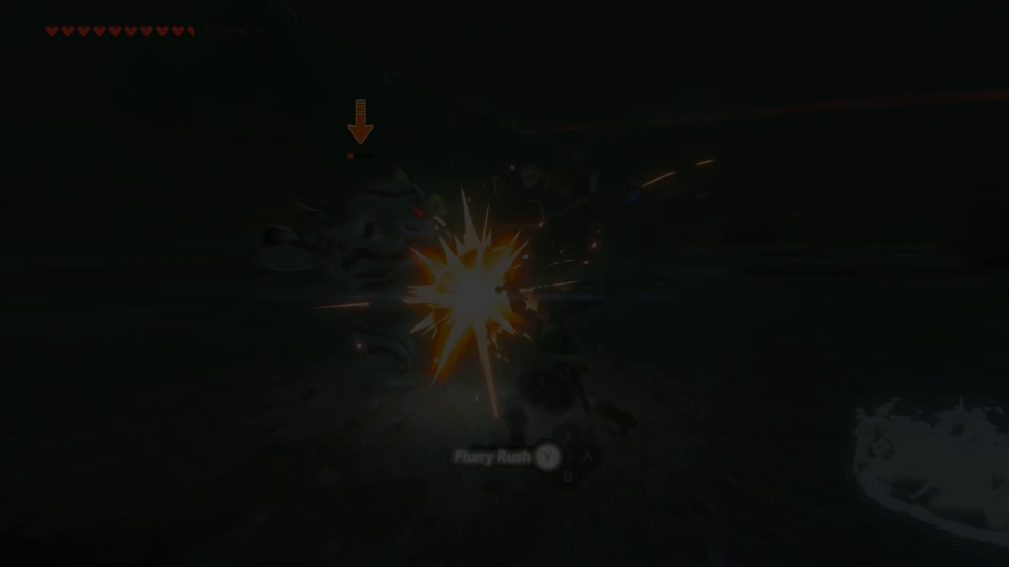